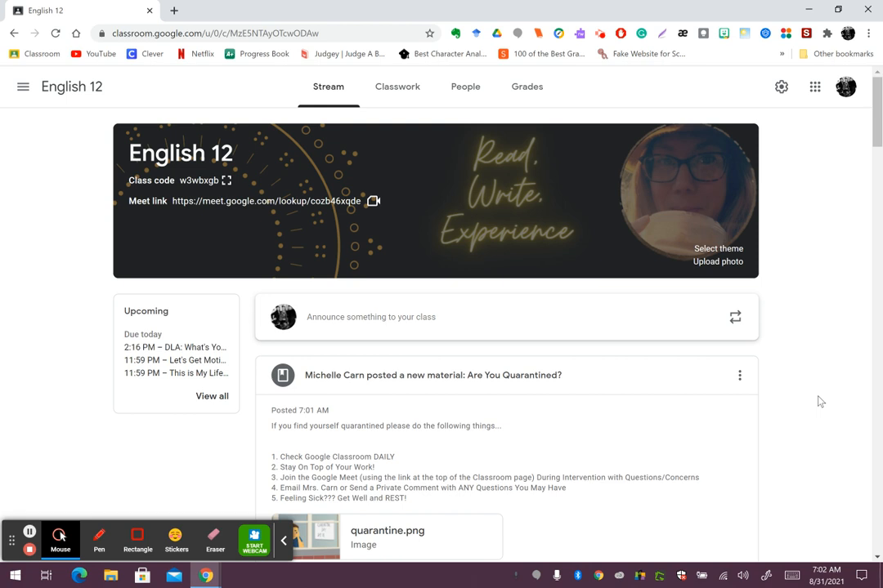
mouse_move(806, 350)
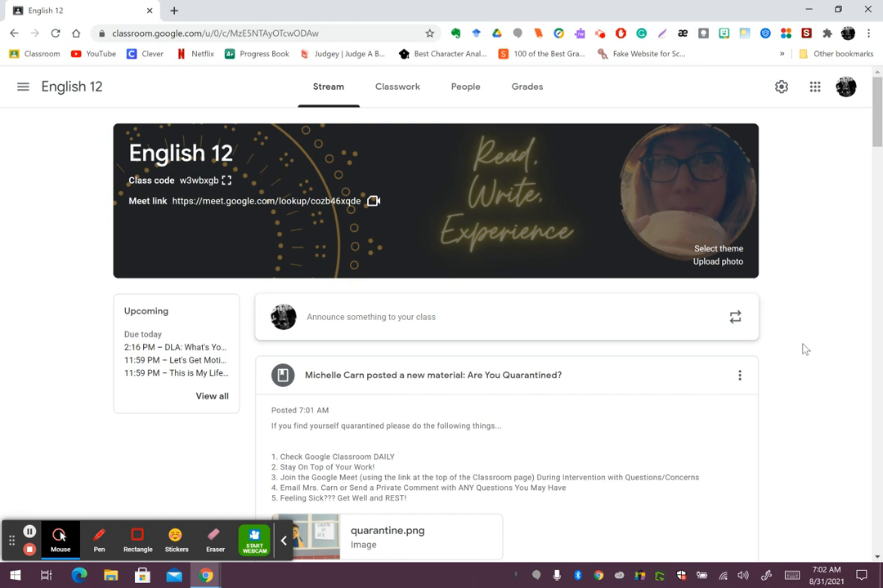
mouse_move(801, 335)
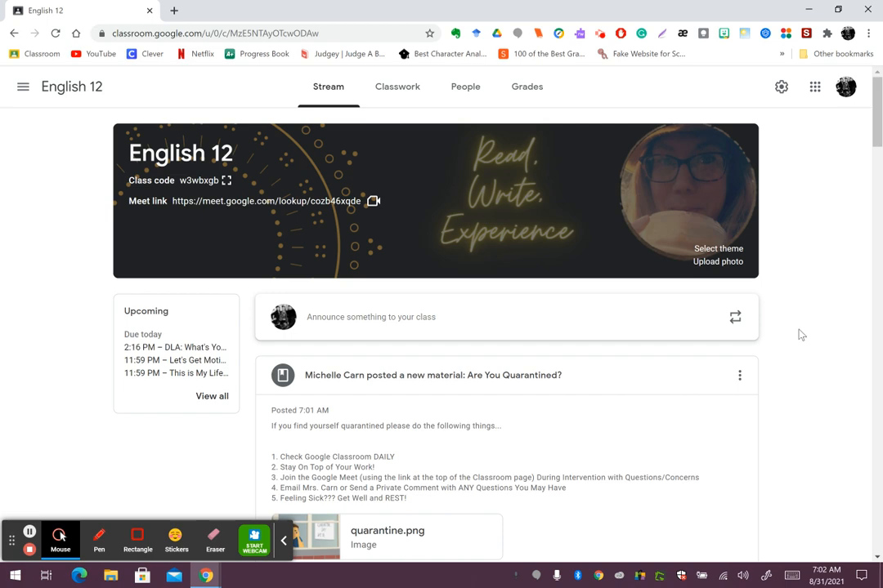
scroll("down", 3)
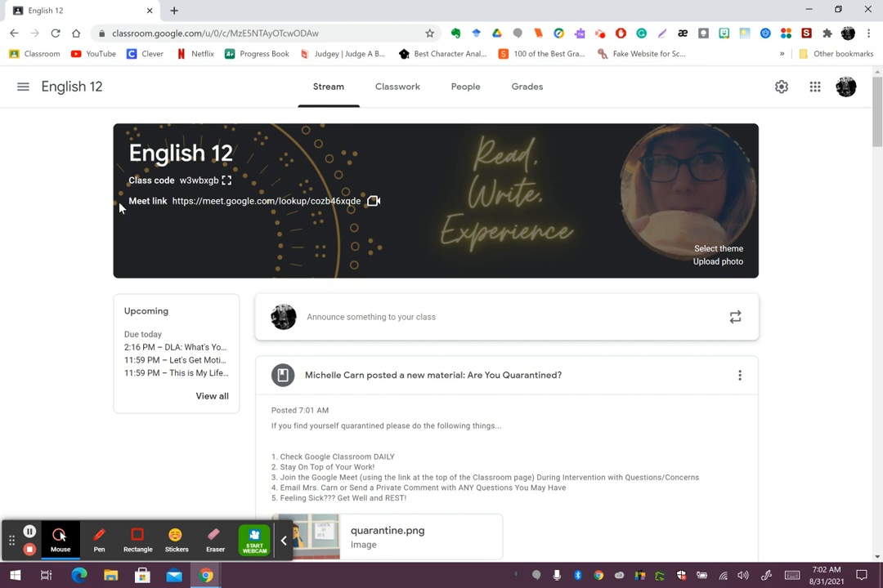
mouse_move(613, 237)
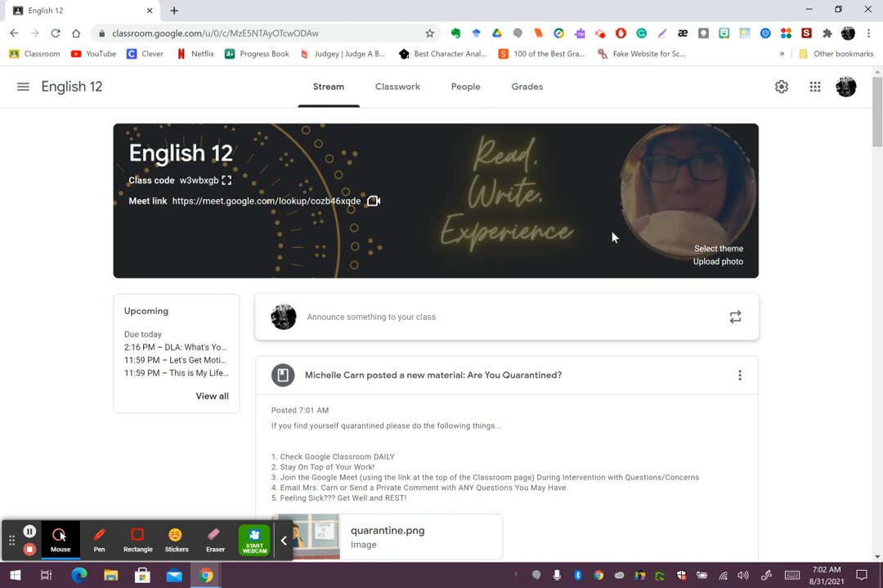
scroll("down", 3)
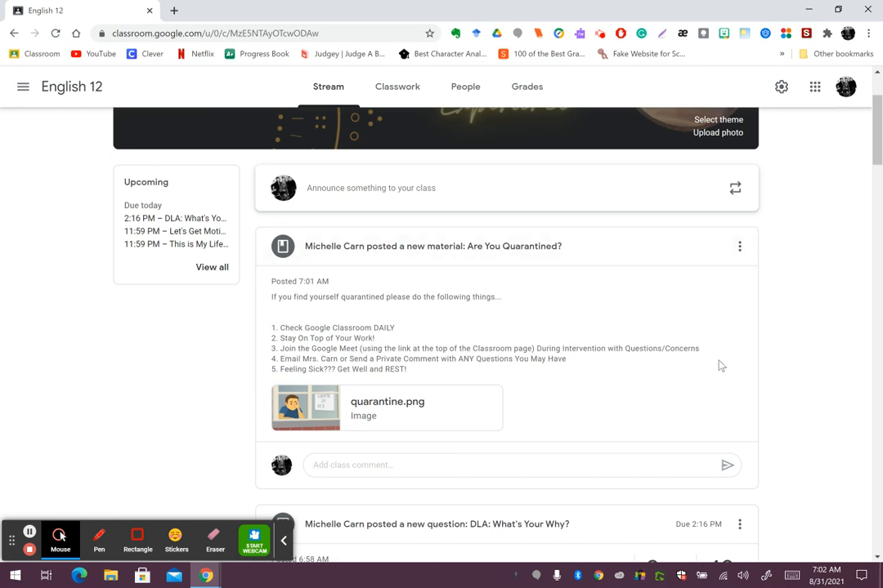
mouse_move(817, 309)
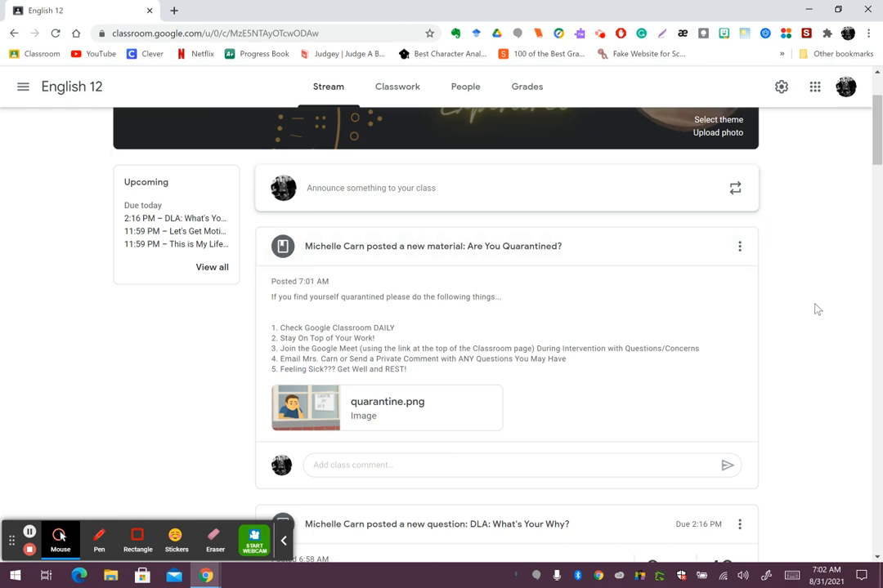
scroll("up", 3)
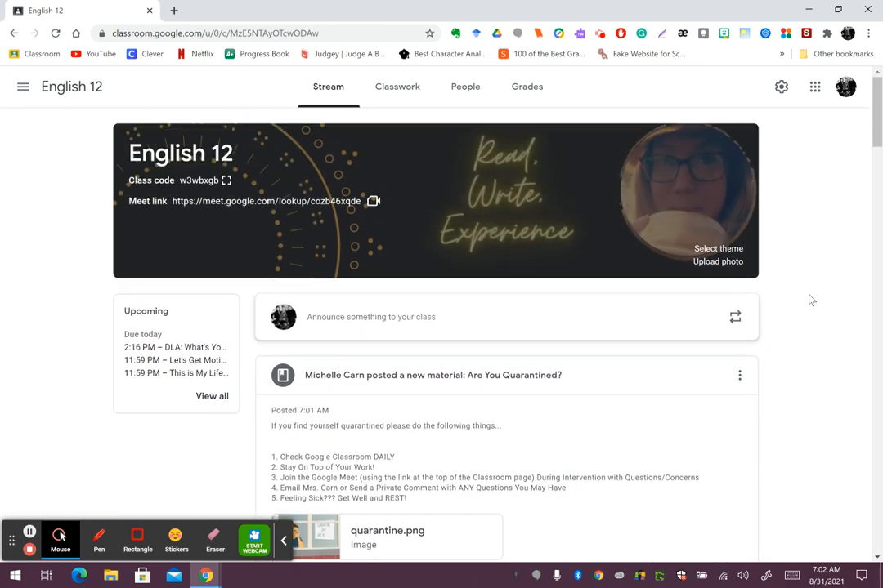
mouse_move(798, 350)
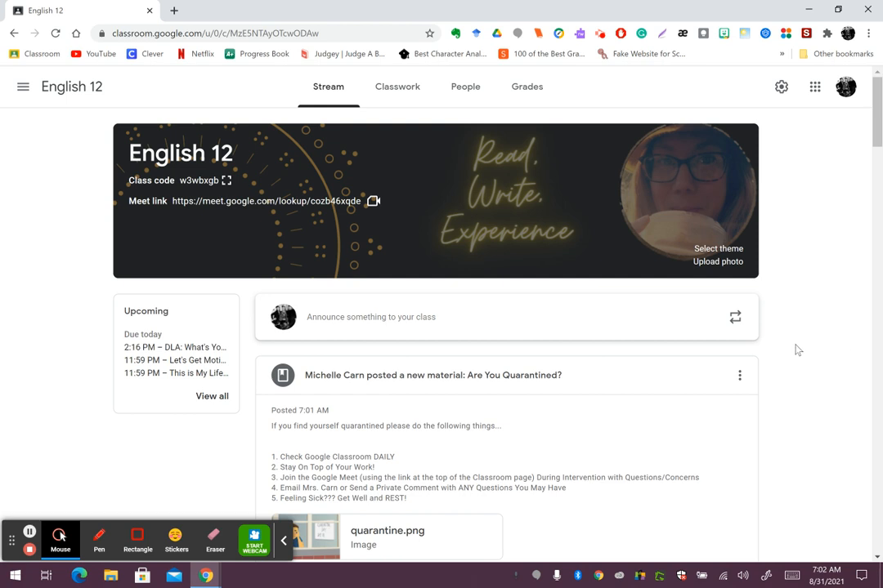
mouse_move(804, 350)
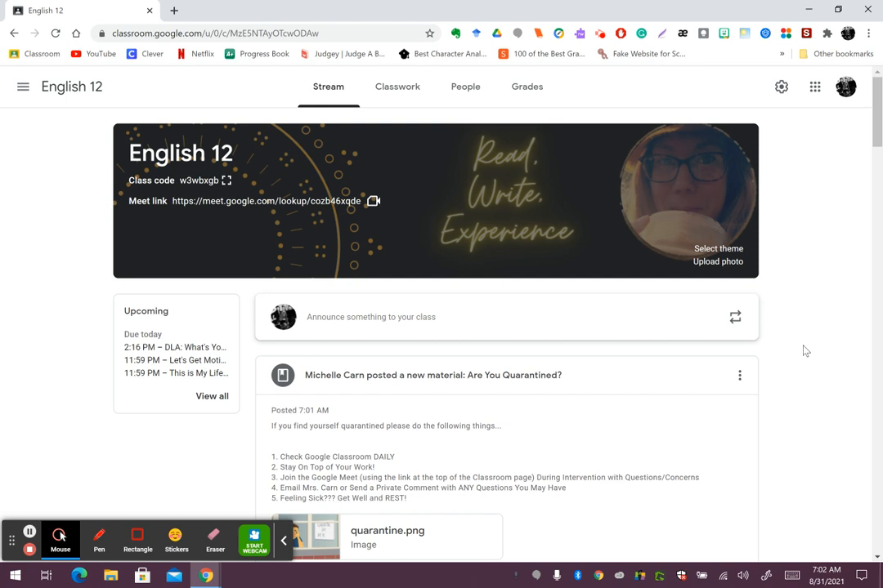
mouse_move(735, 362)
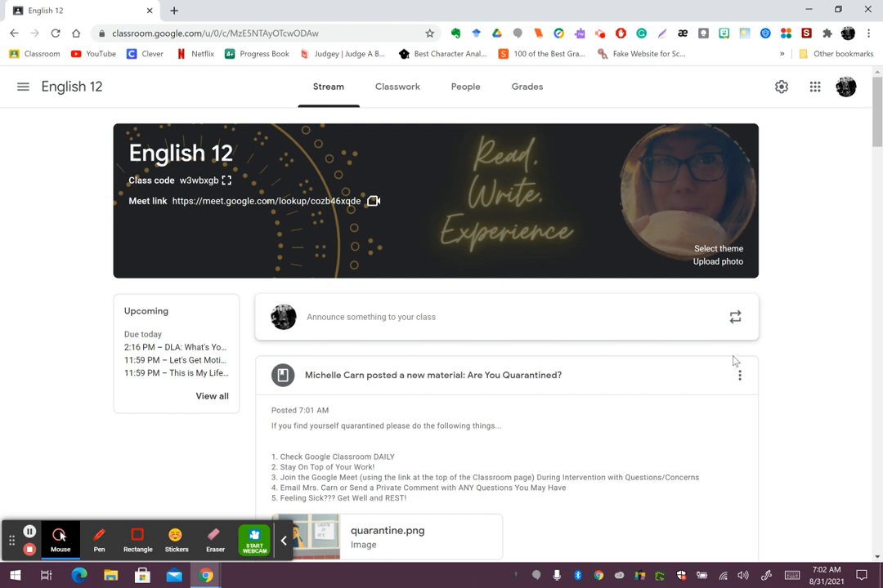
mouse_move(196, 503)
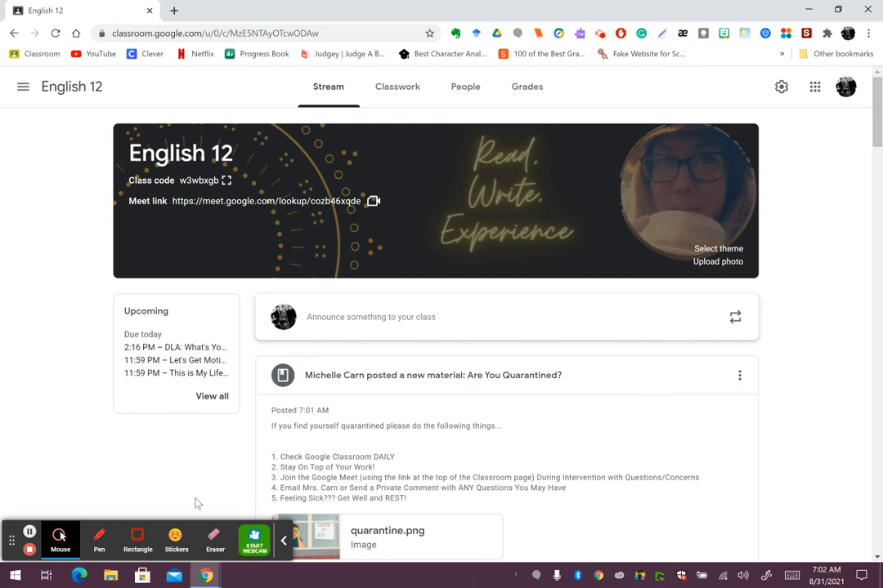
mouse_move(317, 217)
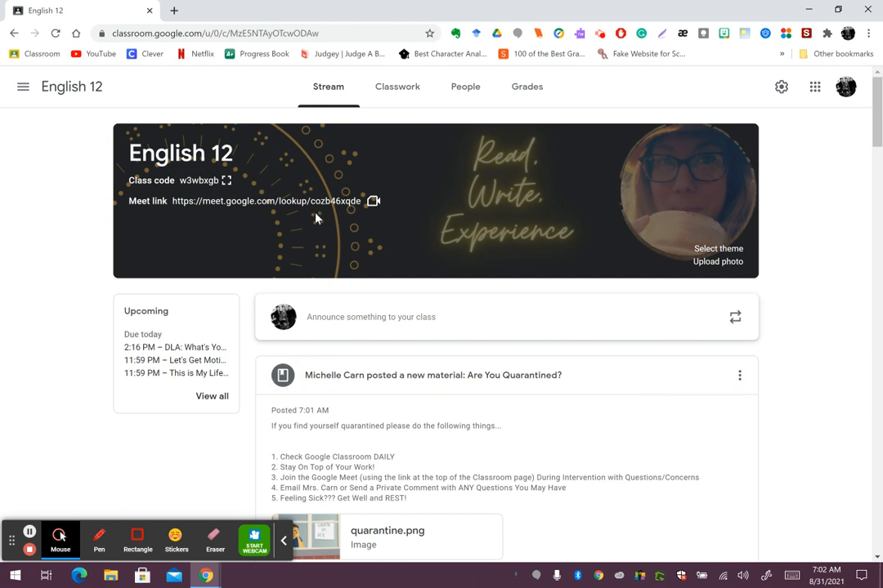
mouse_move(325, 206)
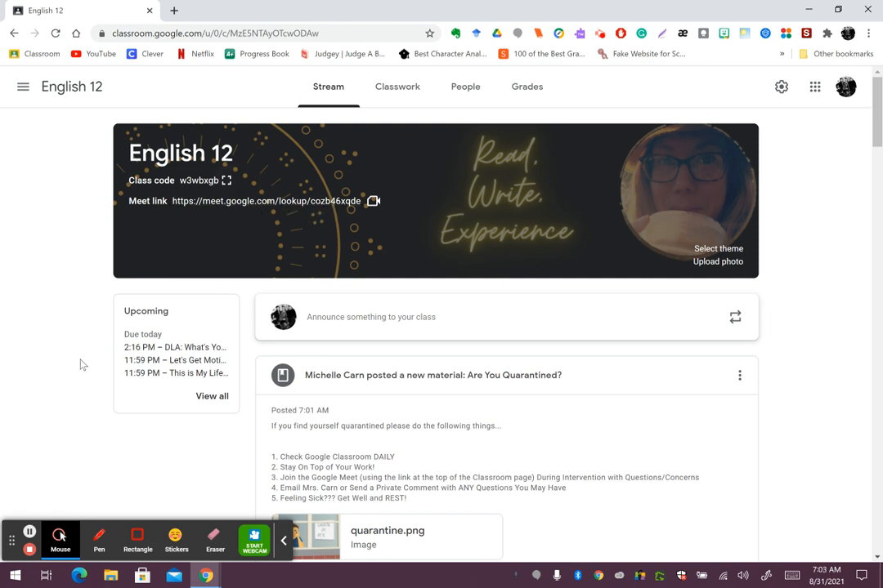
mouse_move(82, 386)
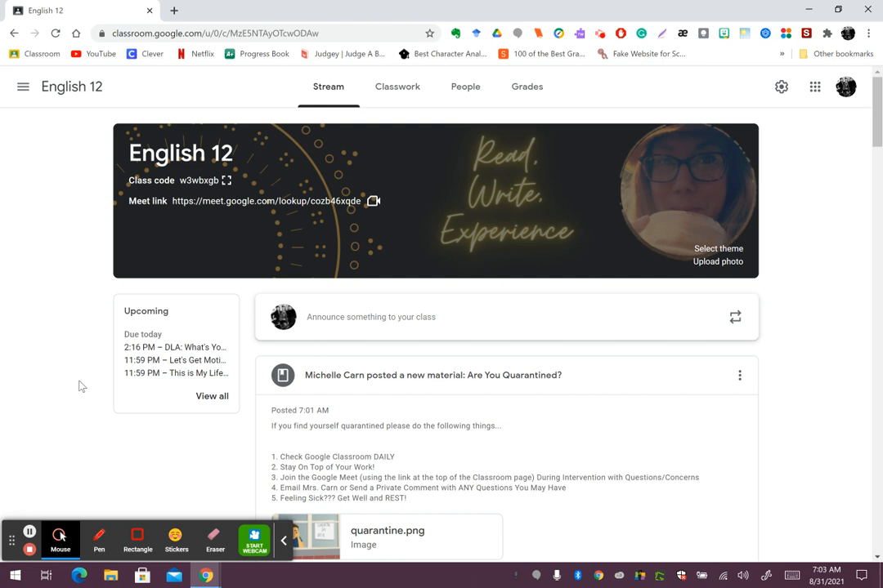
mouse_move(88, 431)
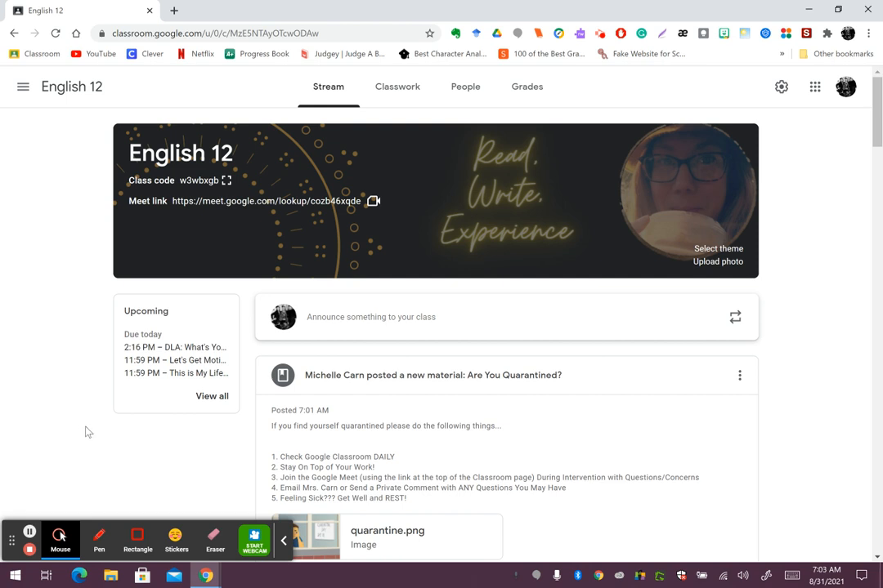
mouse_move(818, 428)
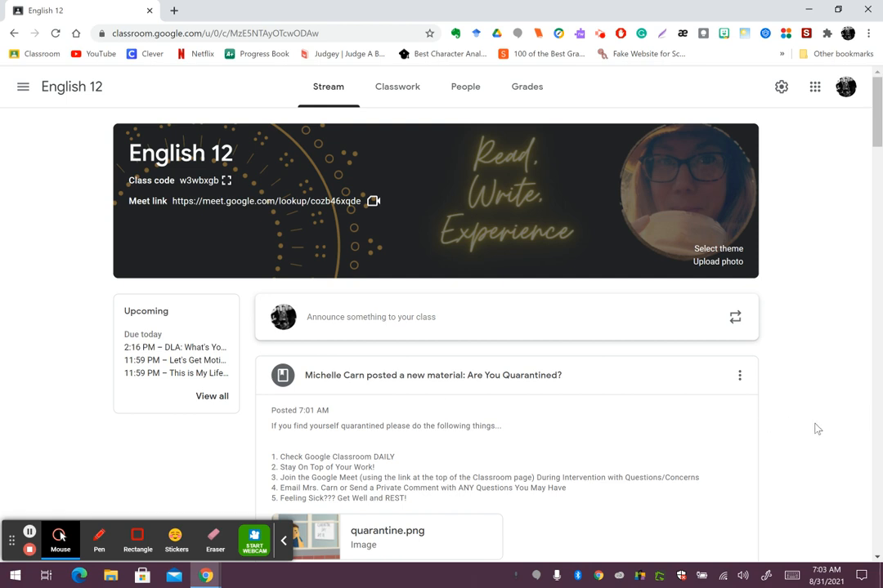
mouse_move(788, 429)
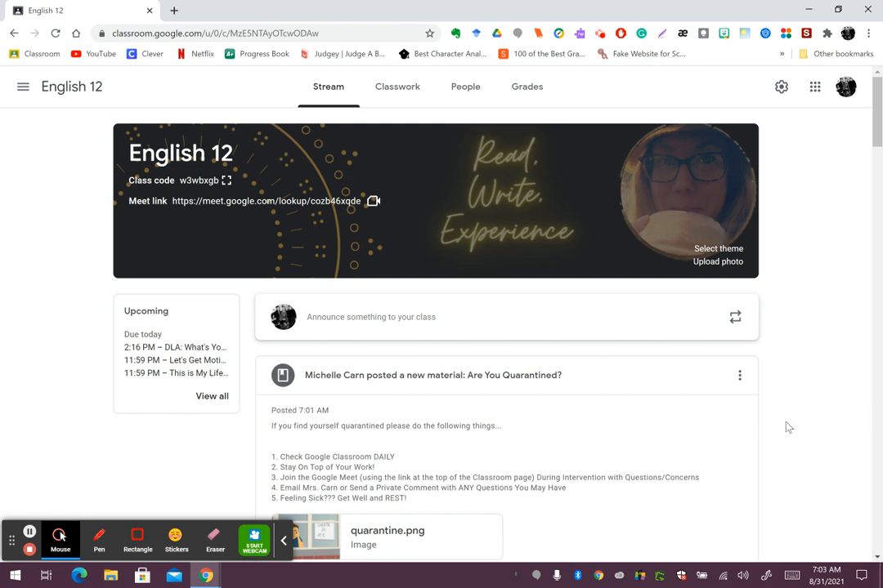
mouse_move(791, 425)
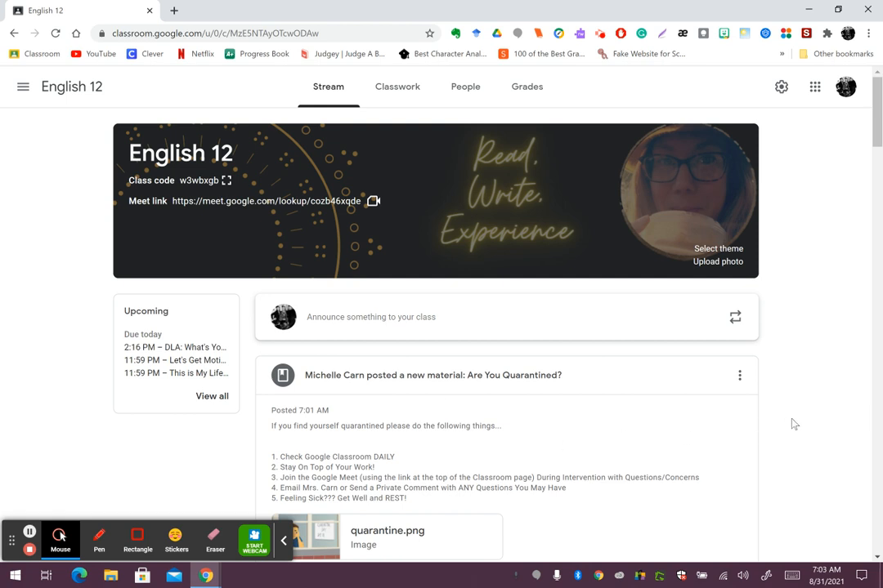
mouse_move(791, 438)
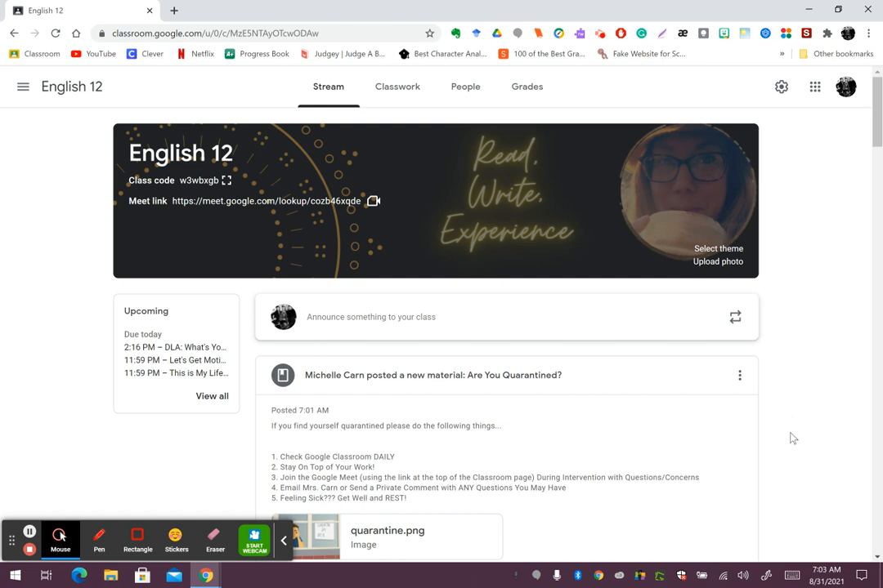